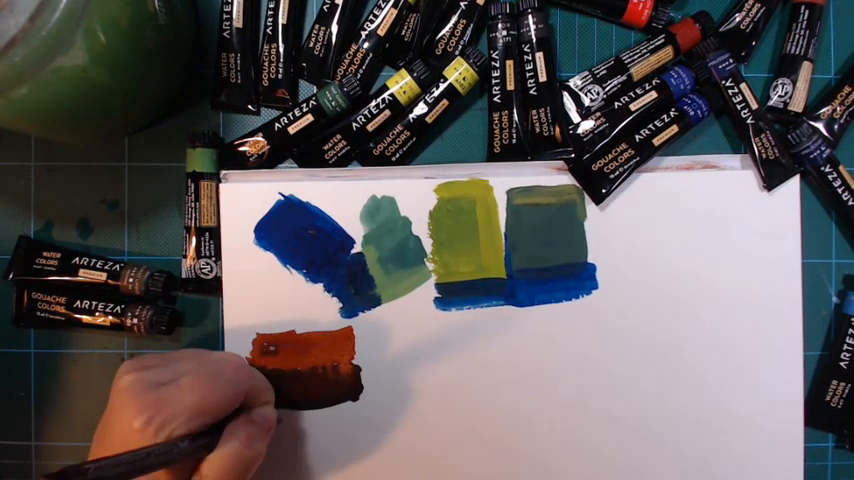
pyautogui.write('Burnt Umber')
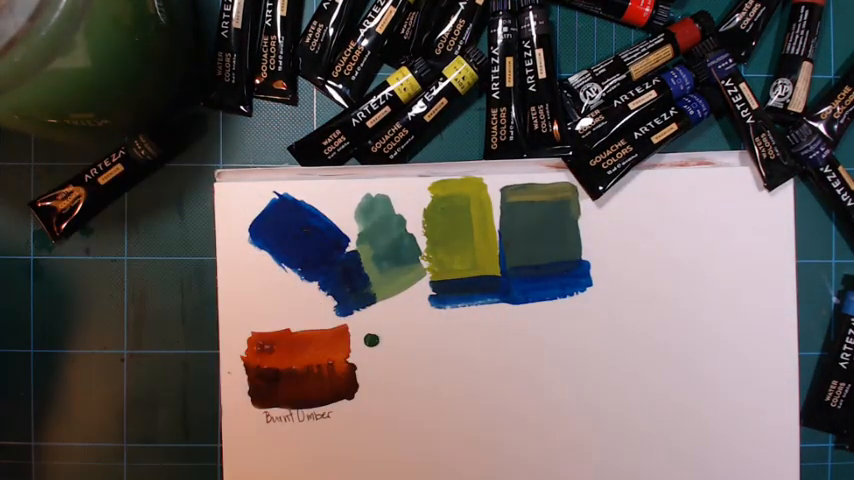
pyautogui.click(378, 375)
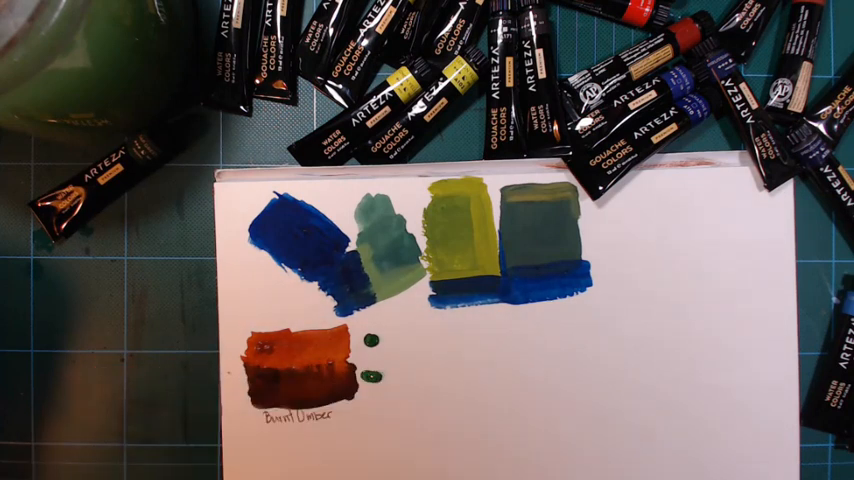